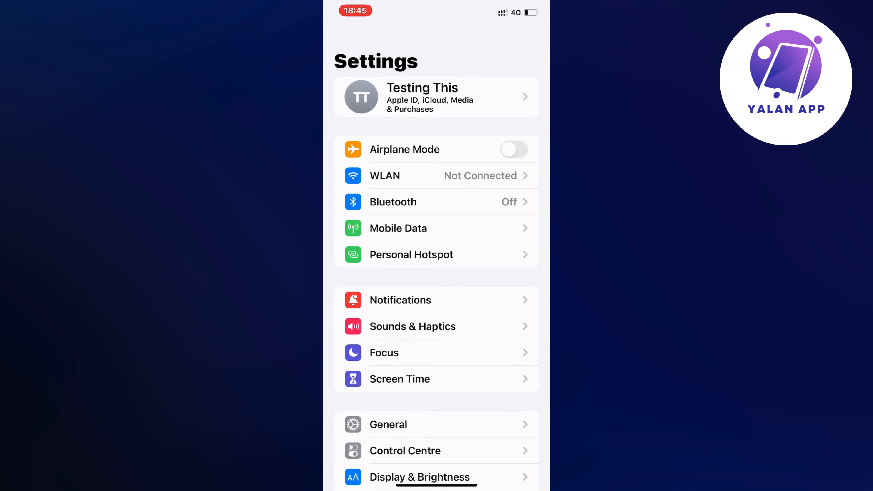
# Go to the General page and scroll to the storage-related options.
pyautogui.scroll(-3)
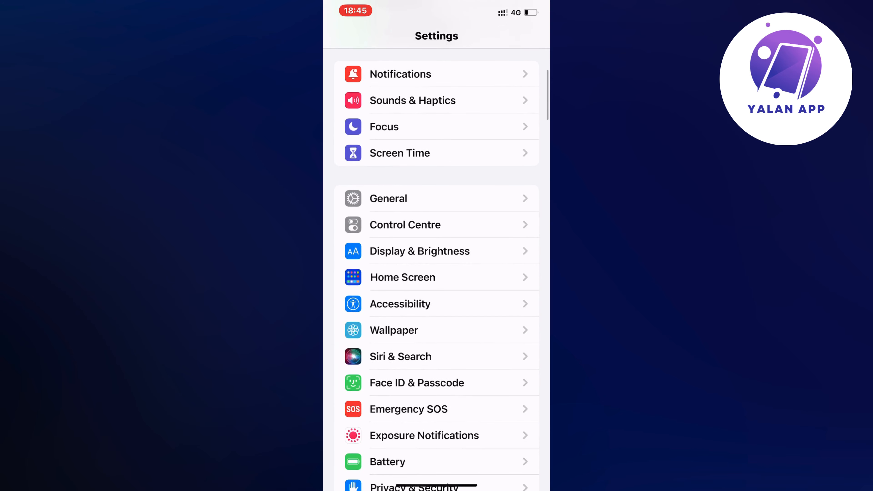
pyautogui.click(388, 198)
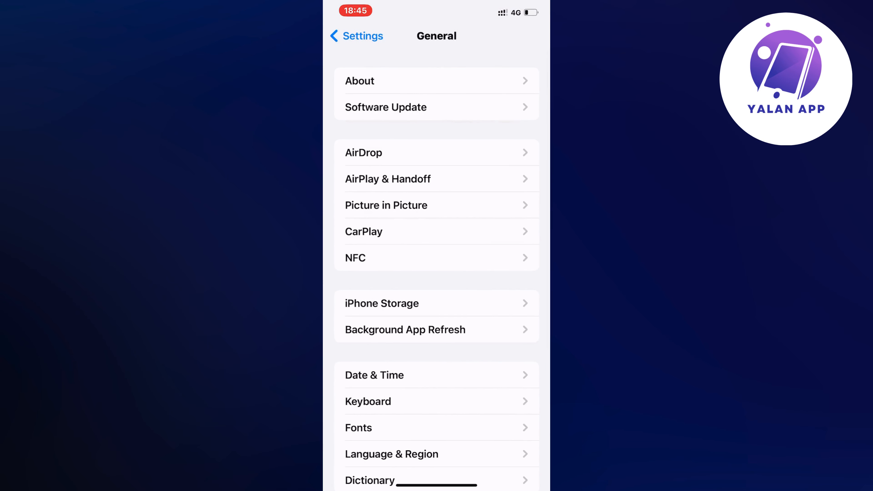
pyautogui.scroll(-3)
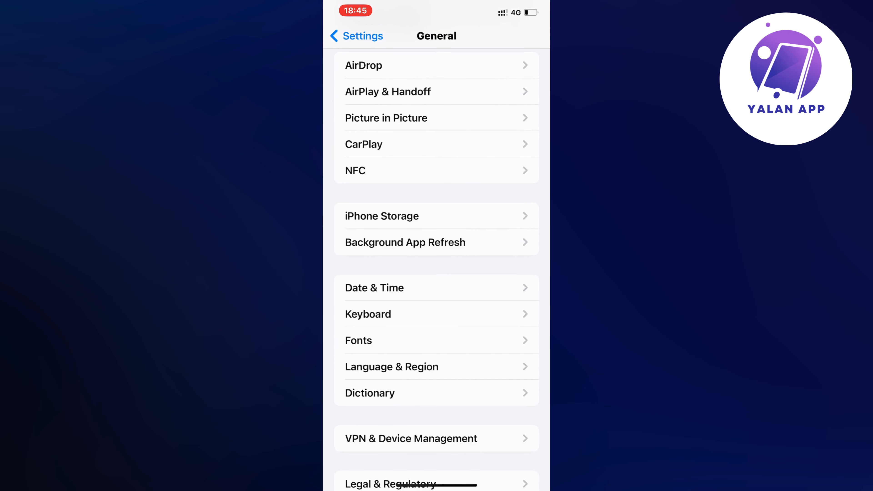
pyautogui.click(381, 216)
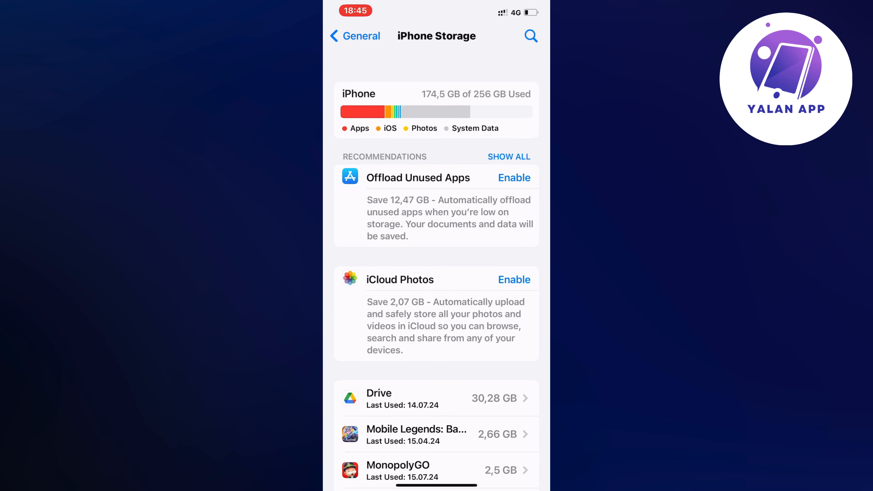
pyautogui.scroll(-3)
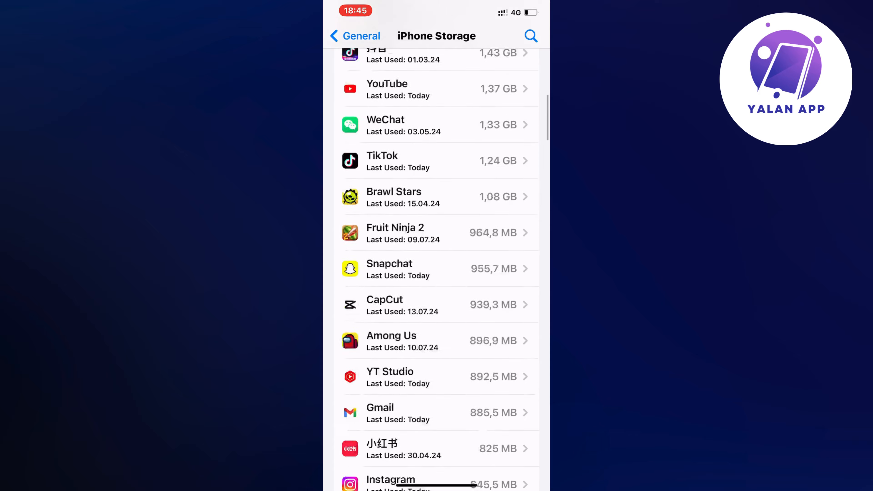
pyautogui.scroll(-3)
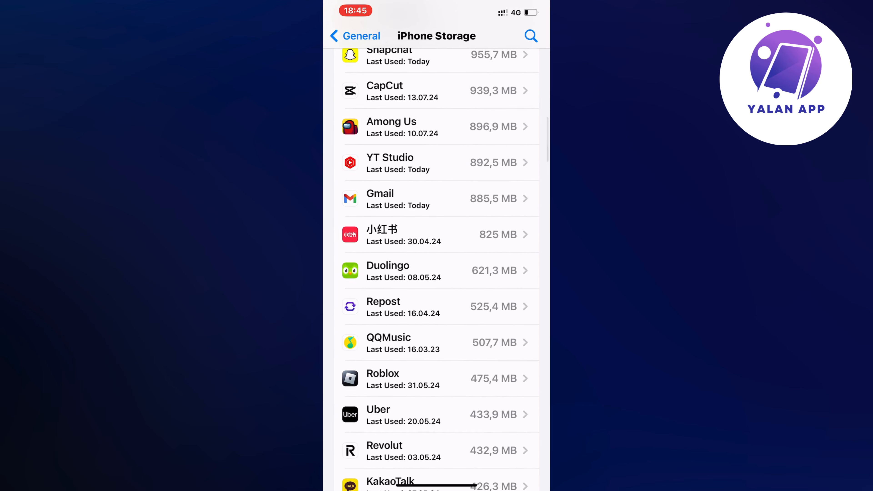
pyautogui.scroll(-3)
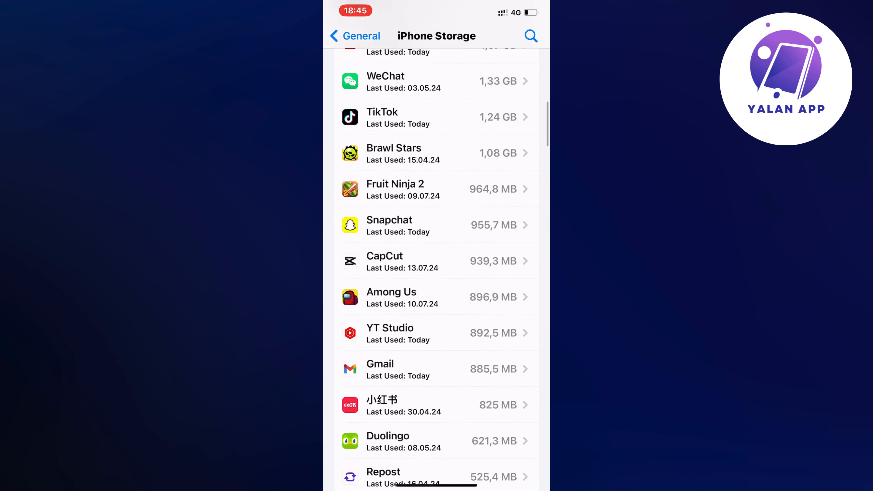
pyautogui.scroll(-3)
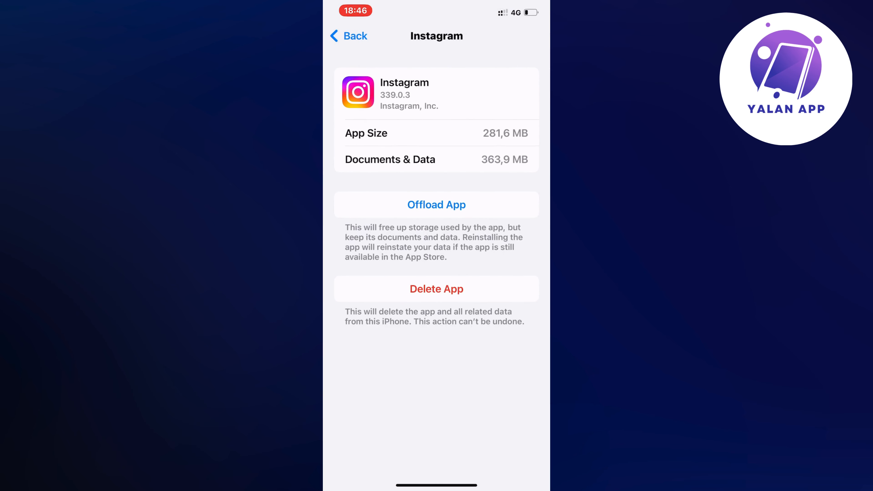
# Offload Instagram keeping its 363.7 MB of data, then start Reinstall App.
pyautogui.click(436, 204)
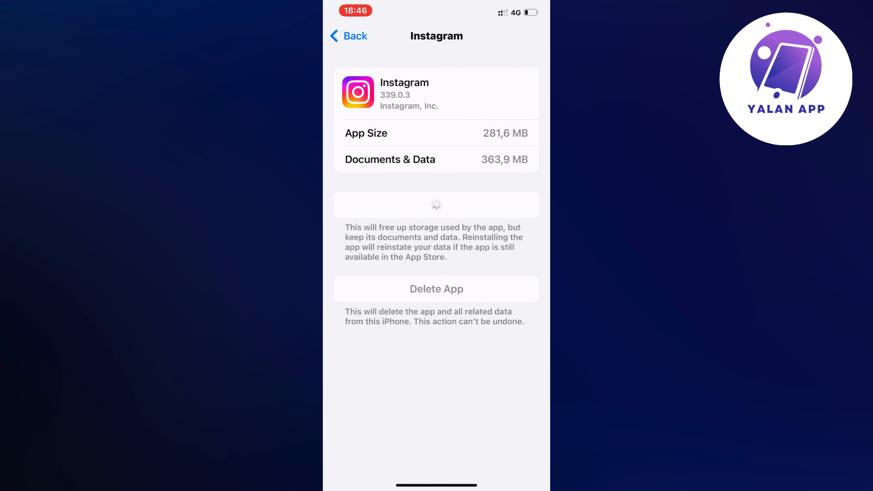
pyautogui.click(436, 205)
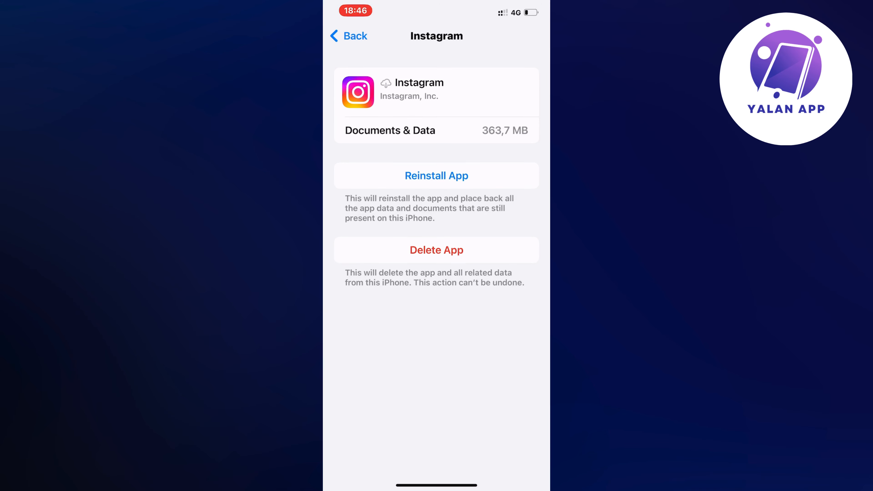
pyautogui.click(436, 176)
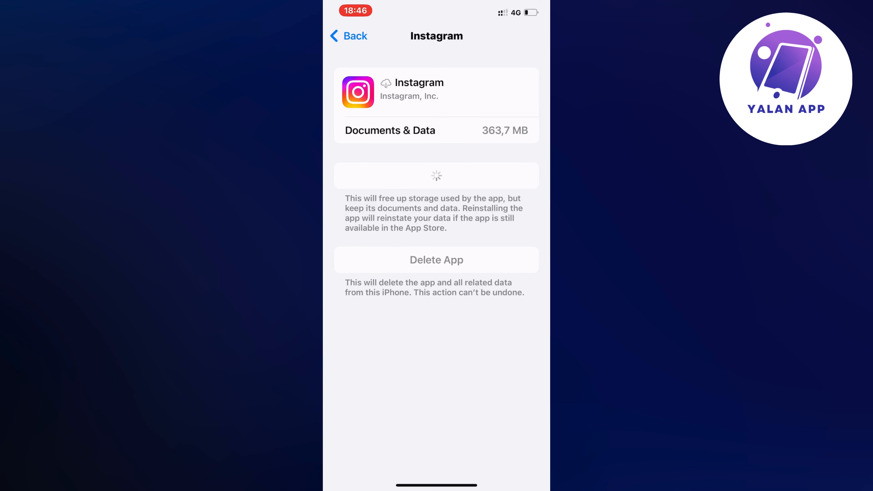